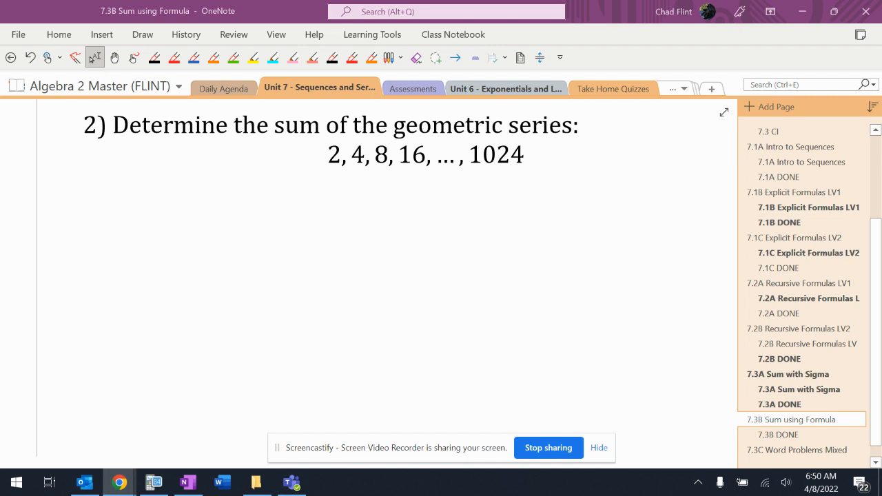
# - In blue ink, arc 2 to 4 labelled x2 and extend the series with 32, 64, 128, 256
pyautogui.click(193, 58)
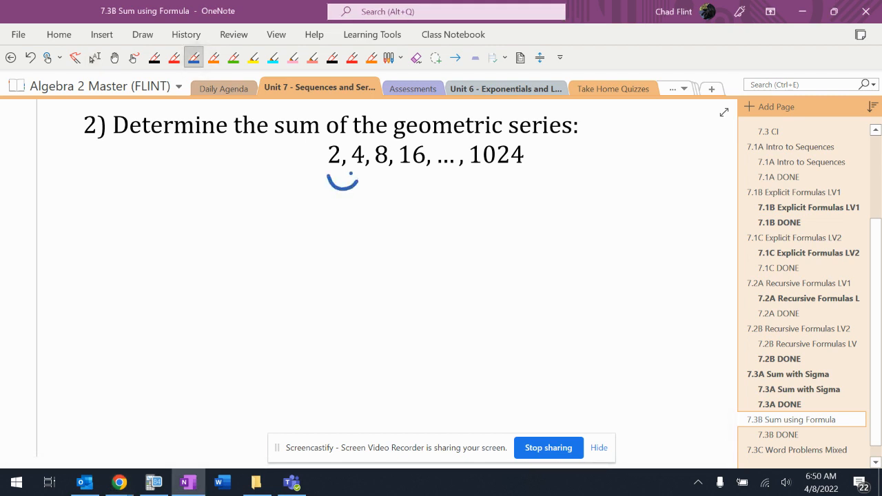
pyautogui.moveTo(338, 179); pyautogui.dragTo(361, 220)
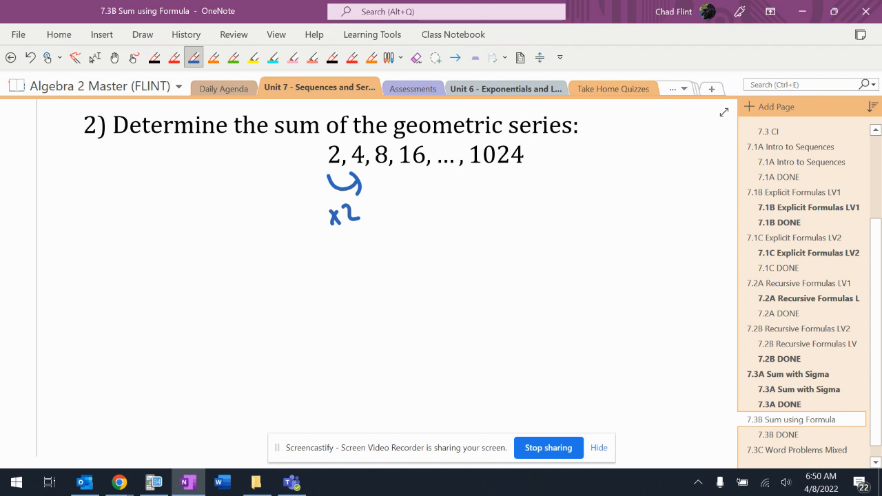
pyautogui.moveTo(427, 178); pyautogui.dragTo(420, 206)
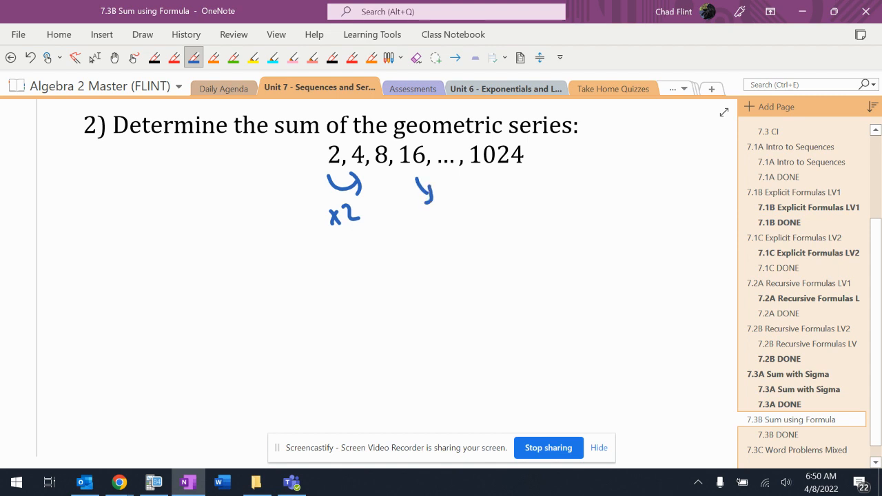
pyautogui.moveTo(441, 207); pyautogui.dragTo(483, 237)
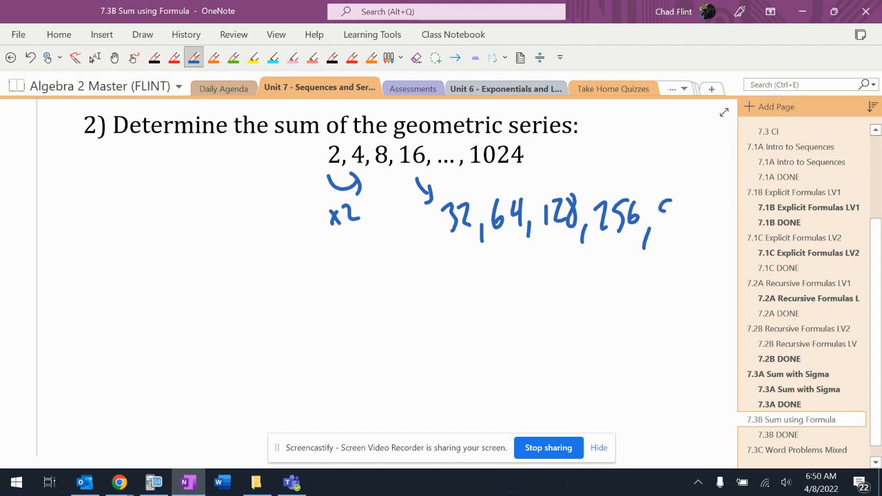
# - On the emulated calculator, enter 256 and an operator to compute the next term
pyautogui.click(154, 482)
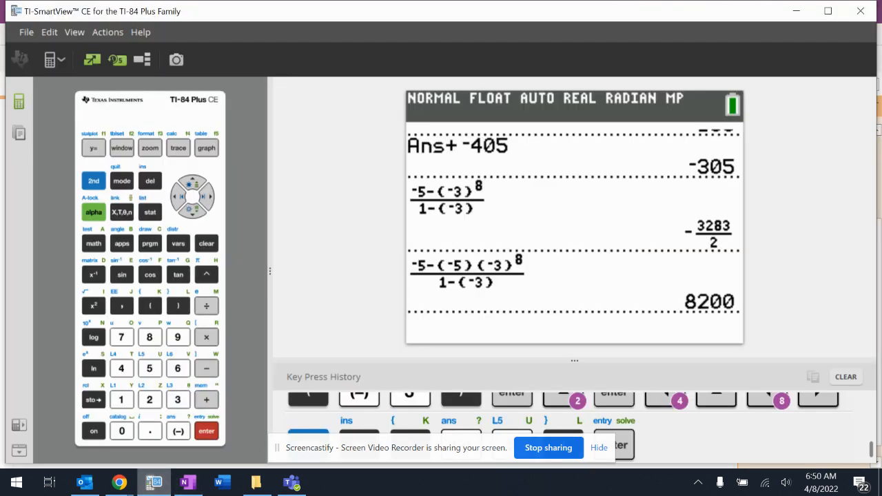
pyautogui.click(207, 400)
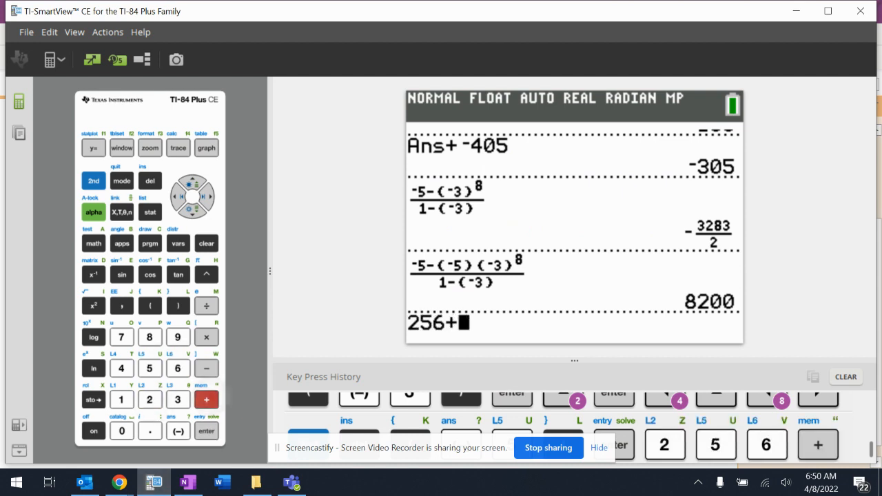
pyautogui.click(149, 400)
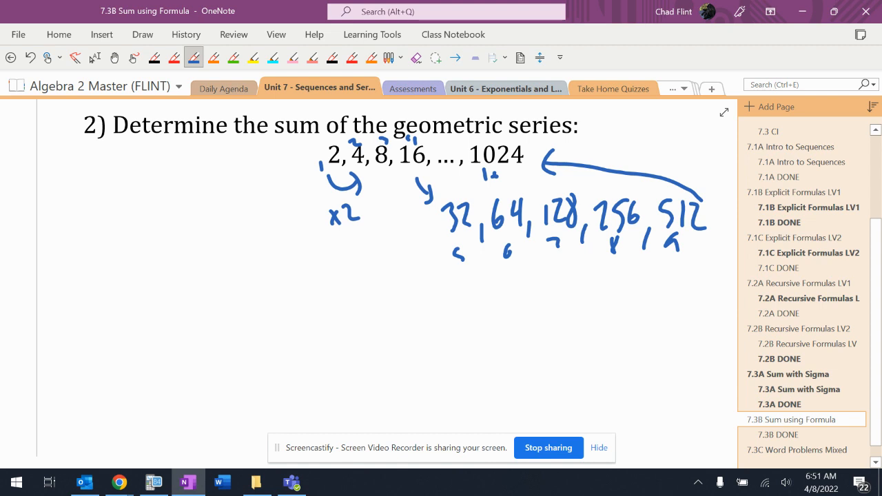
# - Ink the sum formula 2 − 2(2)^10 over its denominator, then begin evaluating it on the calculator
pyautogui.moveTo(124, 269); pyautogui.dragTo(138, 317)
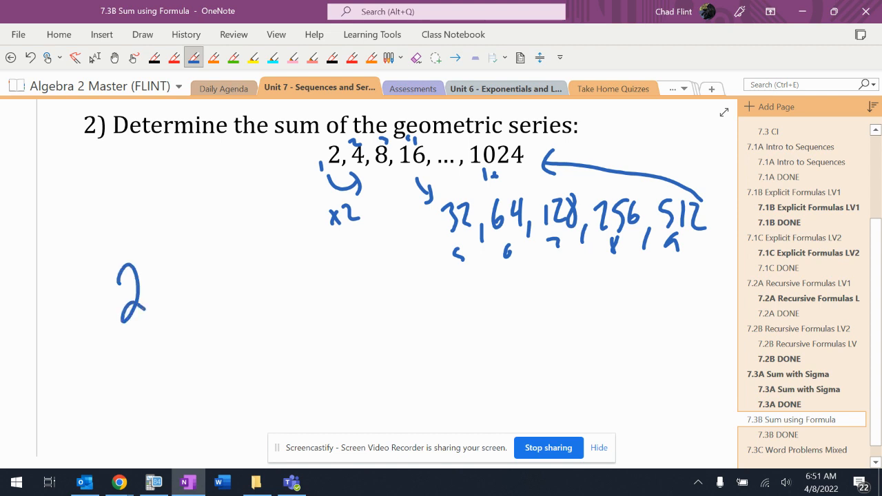
pyautogui.moveTo(158, 283); pyautogui.dragTo(232, 296)
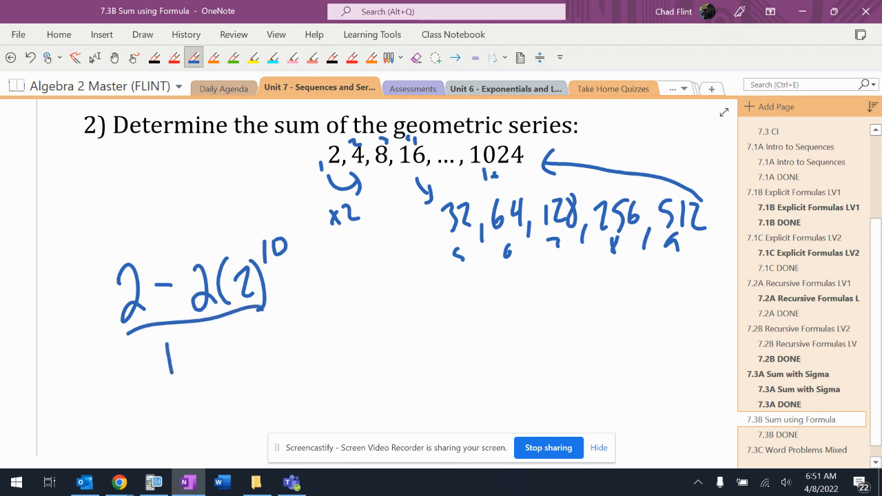
pyautogui.click(154, 482)
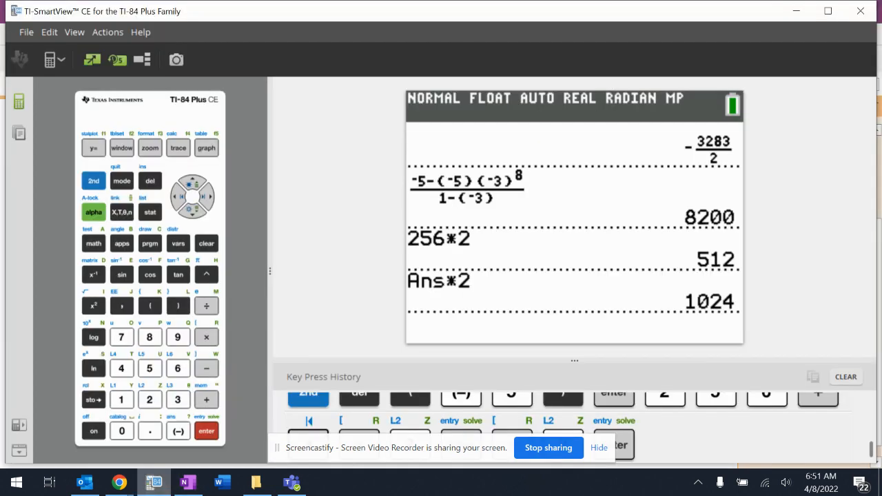
pyautogui.press('enter')
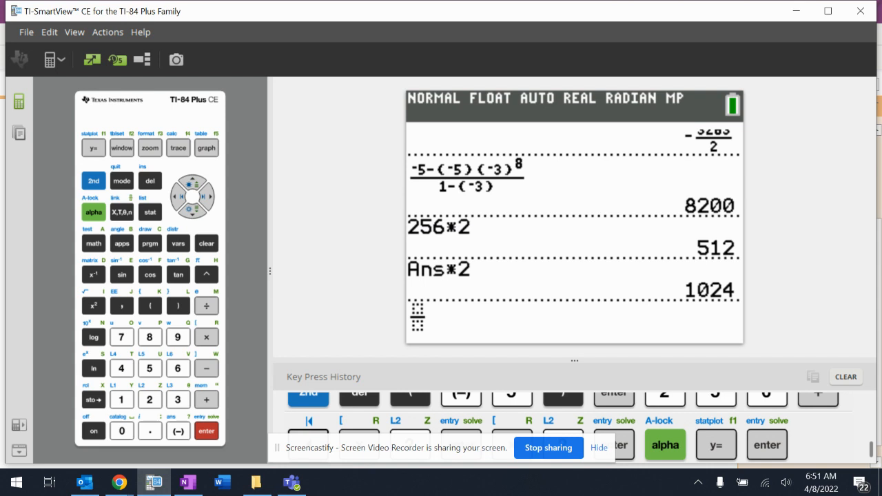